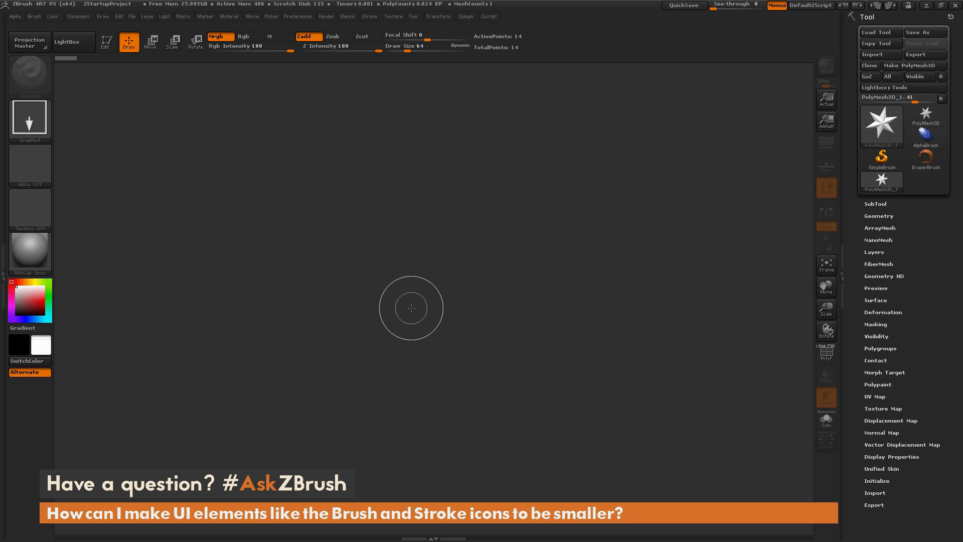
mouse_move(430, 303)
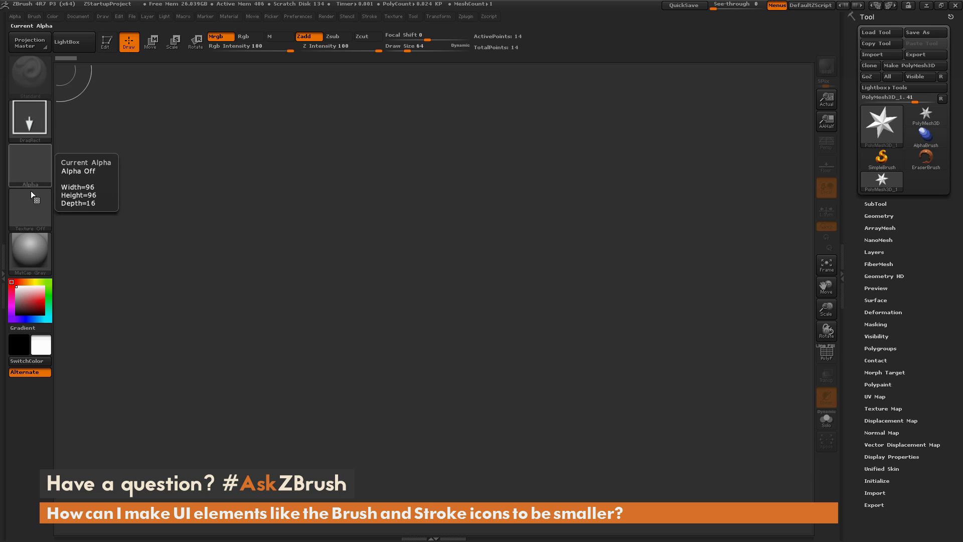
mouse_move(29, 212)
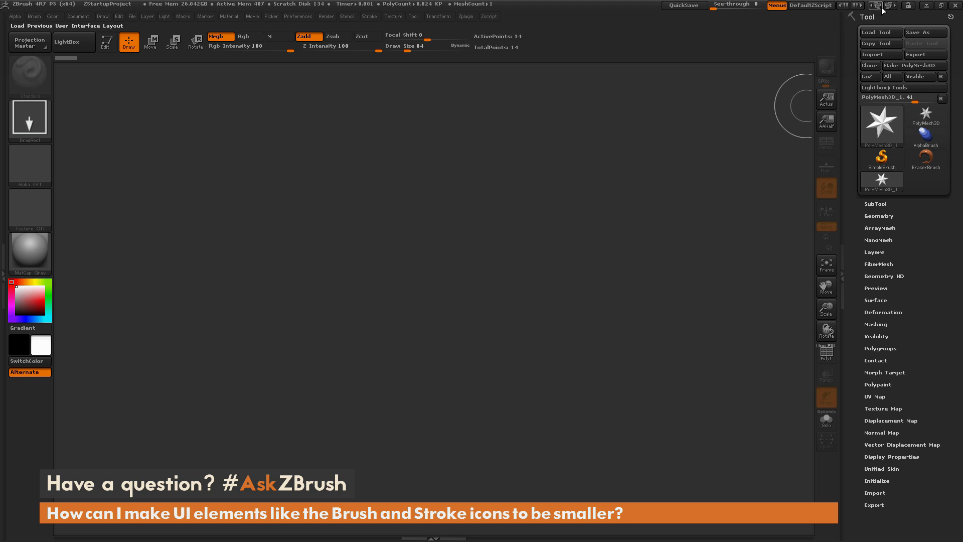
mouse_move(878, 8)
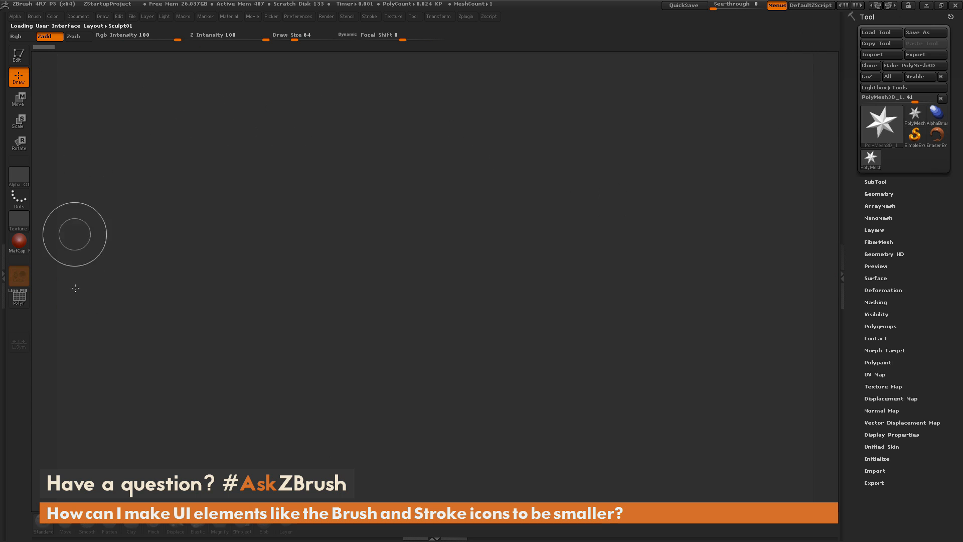
mouse_move(541, 227)
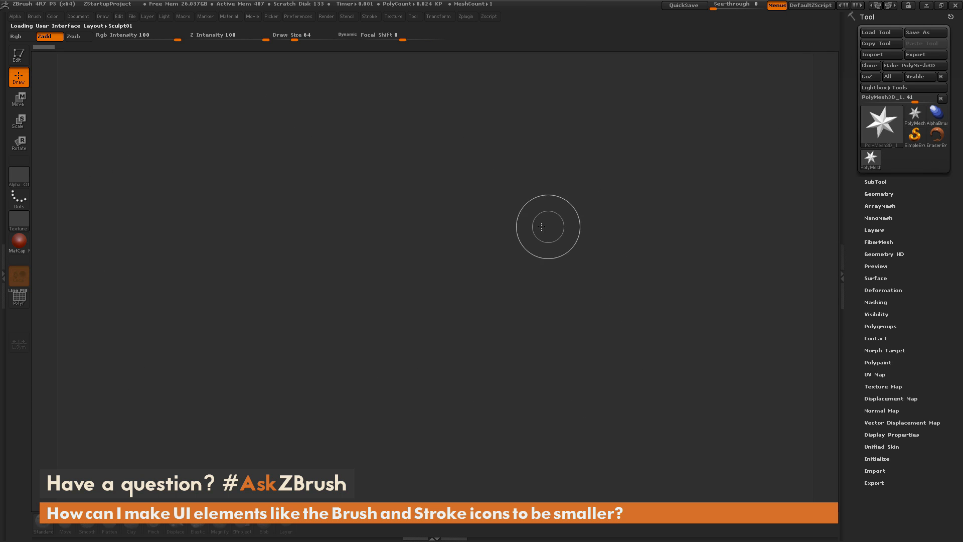
mouse_move(19, 221)
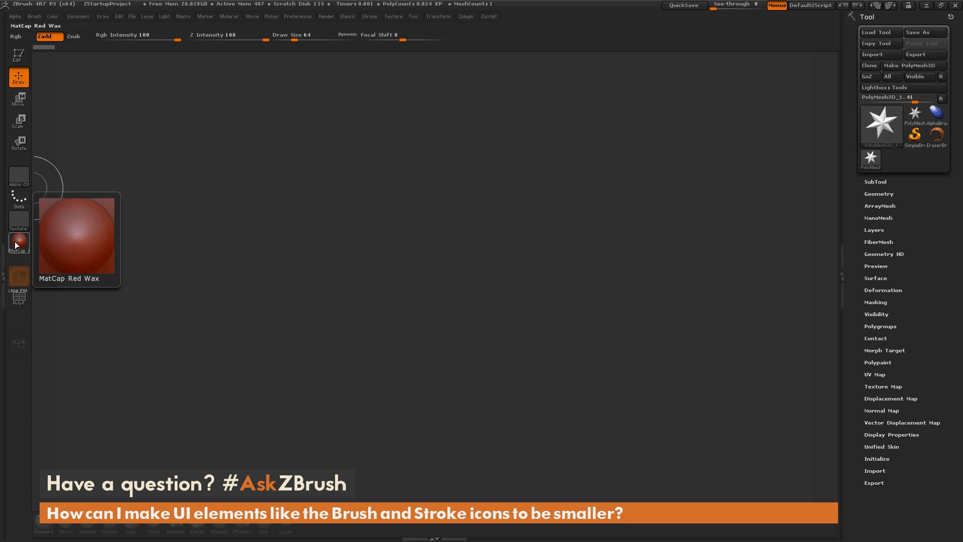
mouse_move(18, 175)
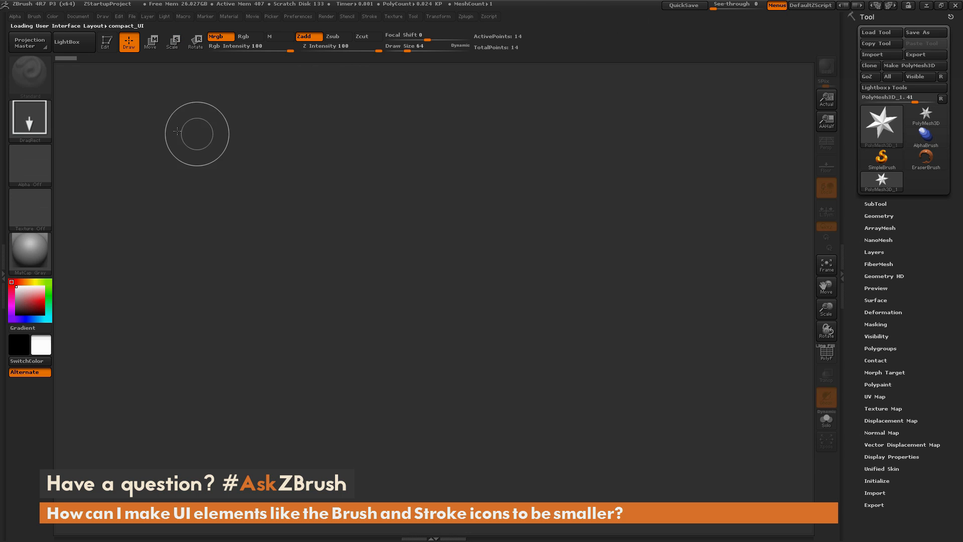
mouse_move(667, 71)
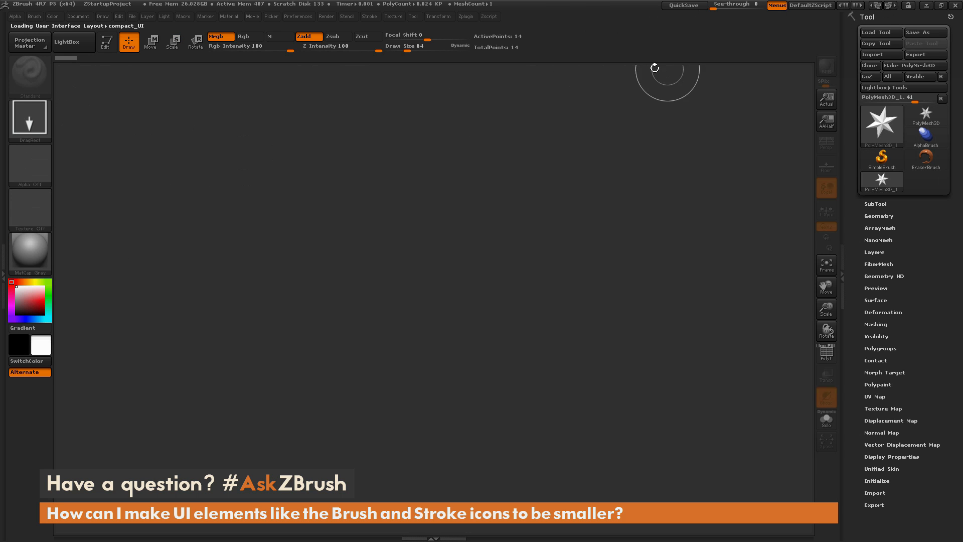
mouse_move(359, 307)
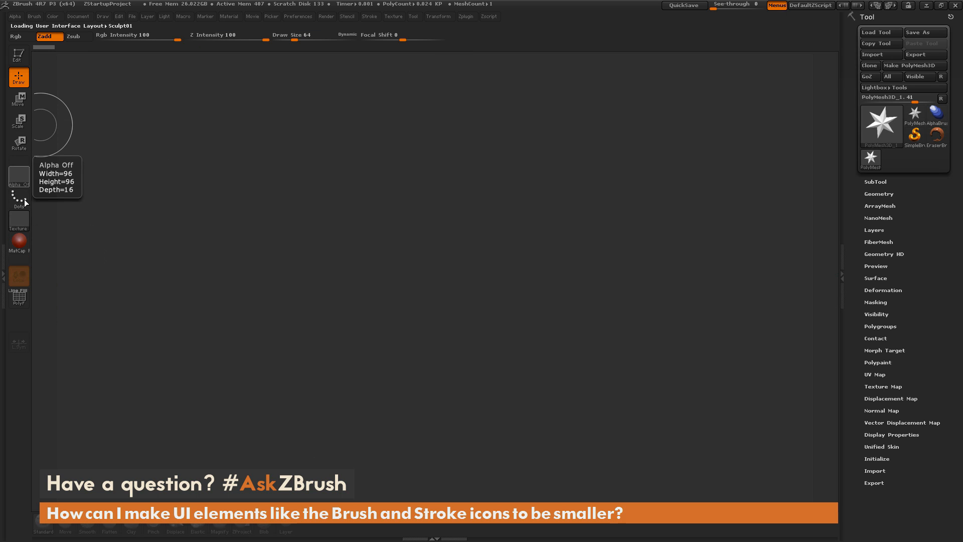
mouse_move(532, 181)
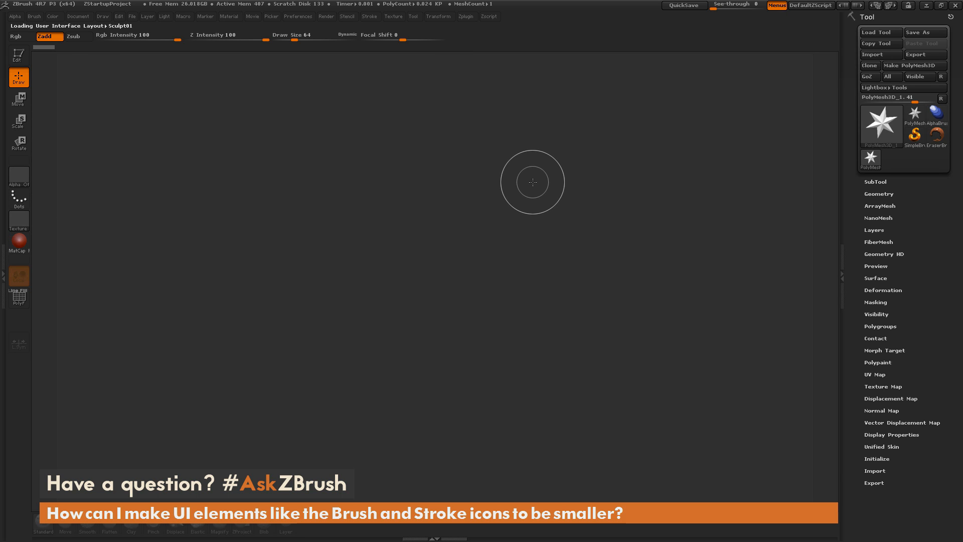
mouse_move(890, 5)
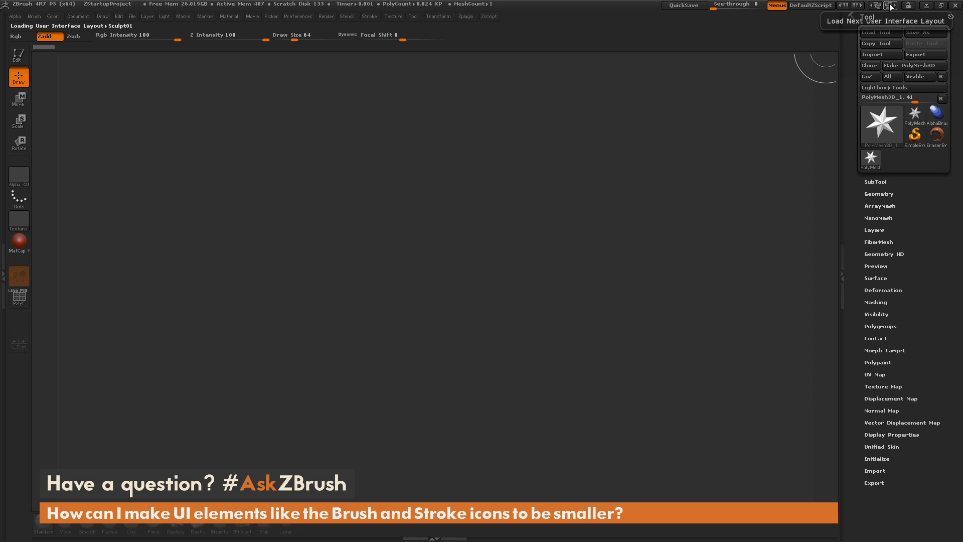
- Cycle to the next interface layout to bring back the default compact_UI
left_click(890, 6)
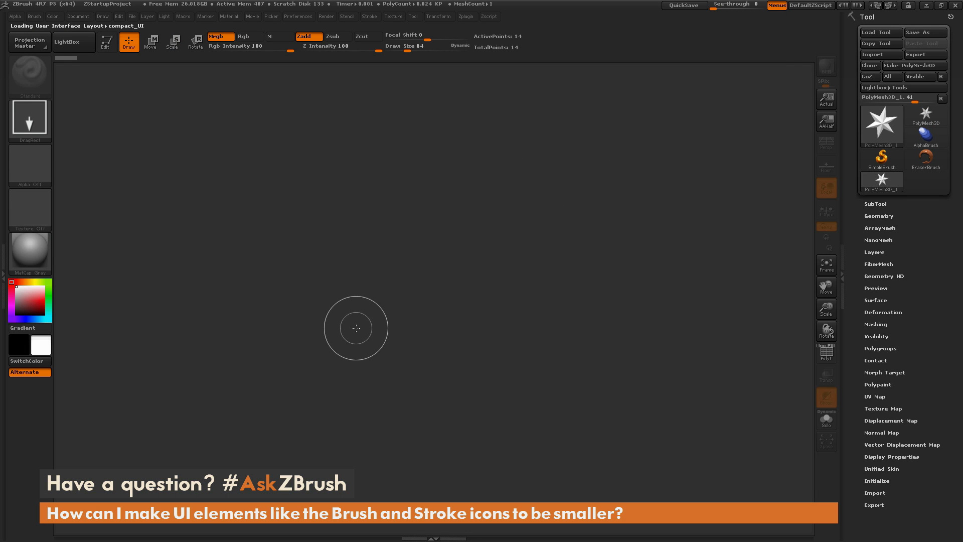
mouse_move(386, 233)
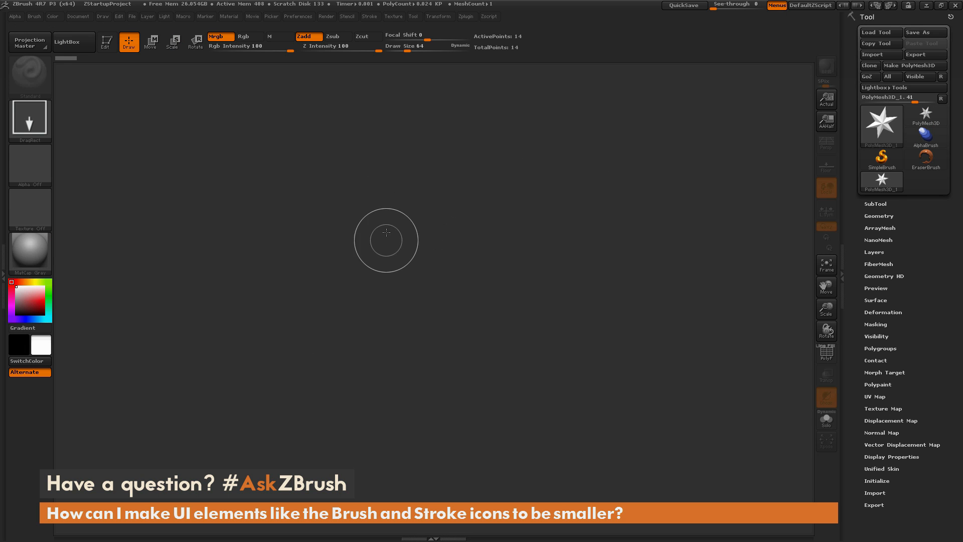
mouse_move(394, 210)
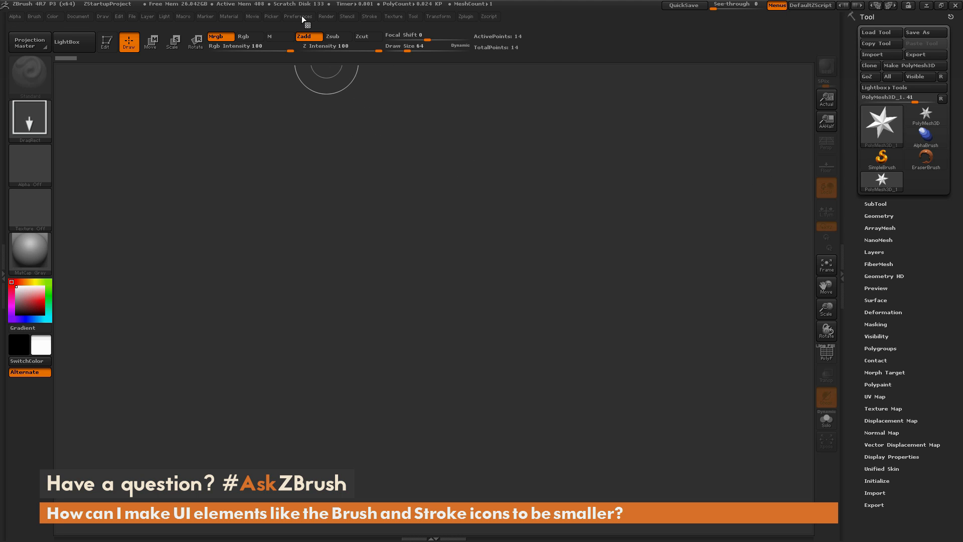
left_click(298, 16)
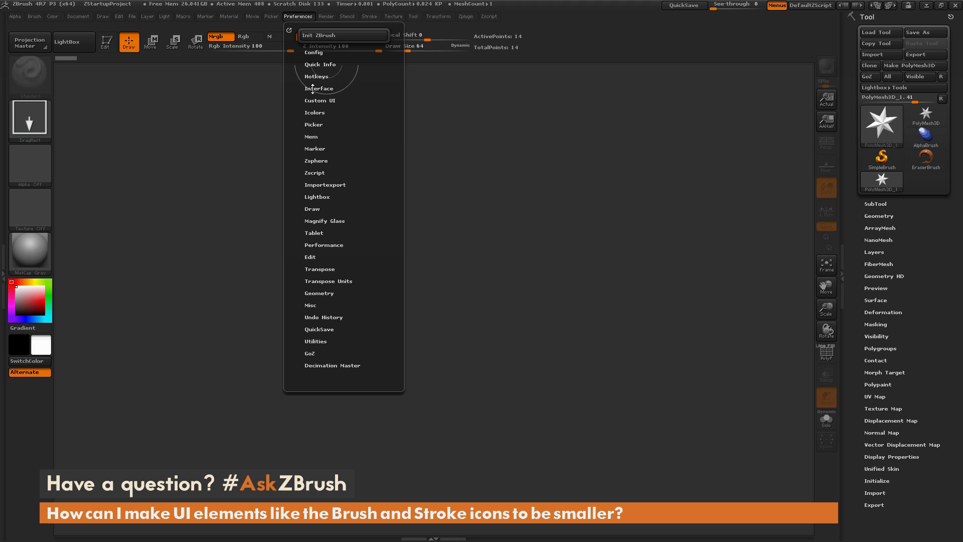
left_click(319, 87)
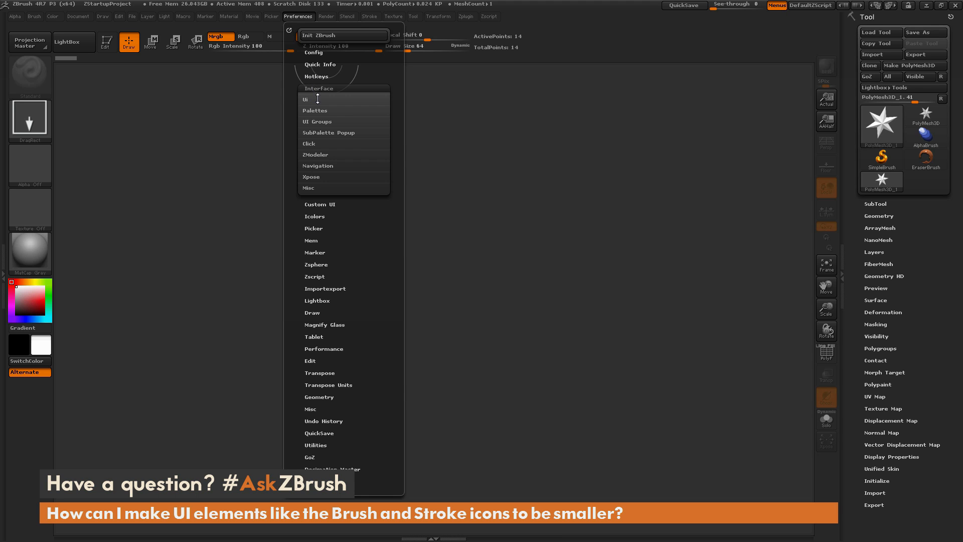
left_click(305, 98)
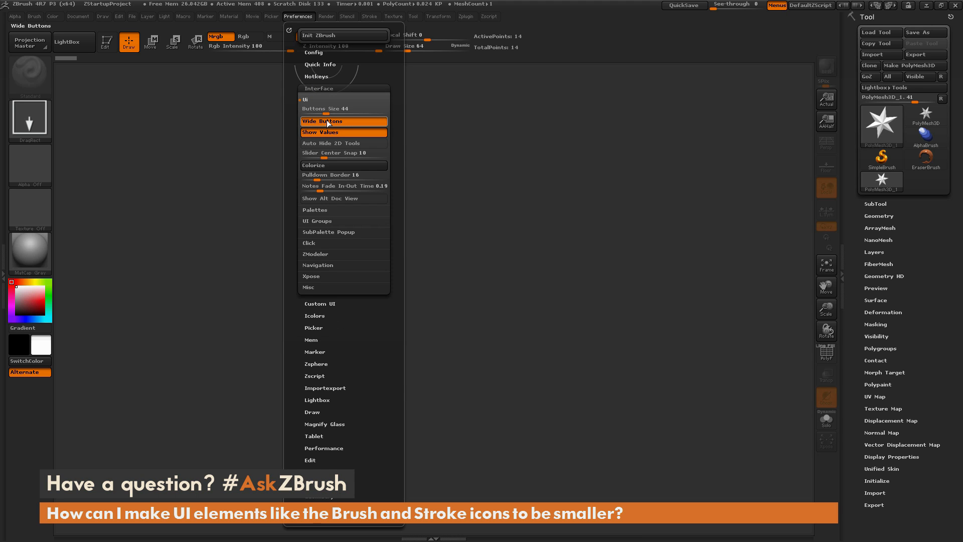
mouse_move(328, 121)
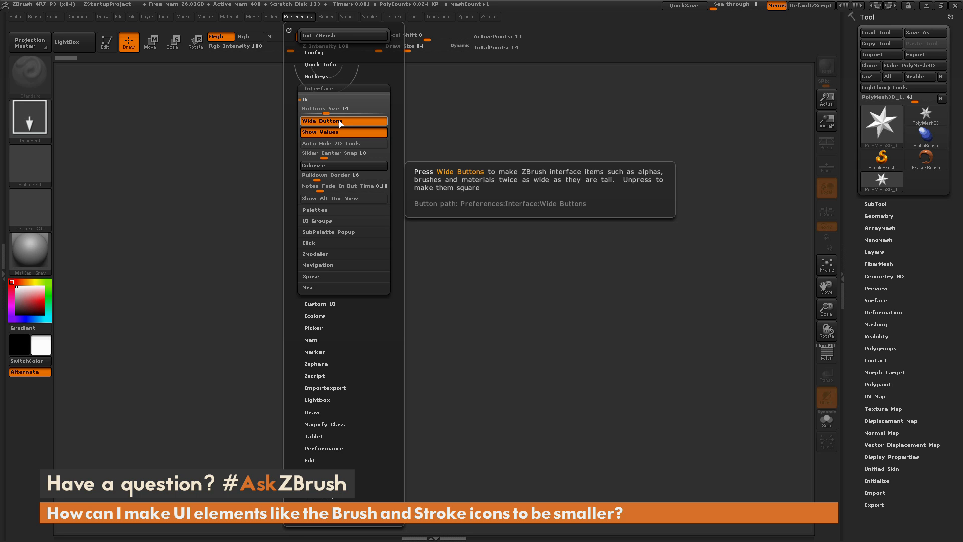
left_click(320, 120)
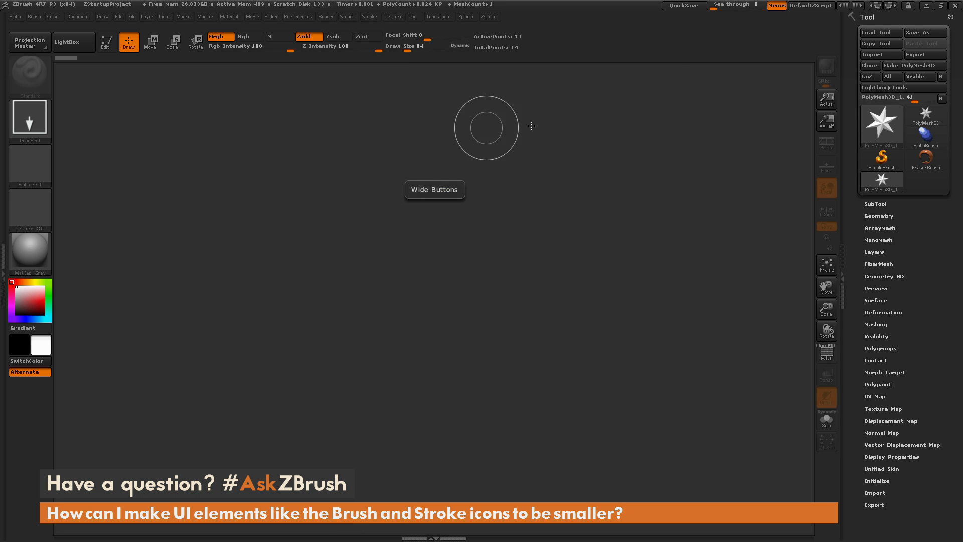
mouse_move(926, 117)
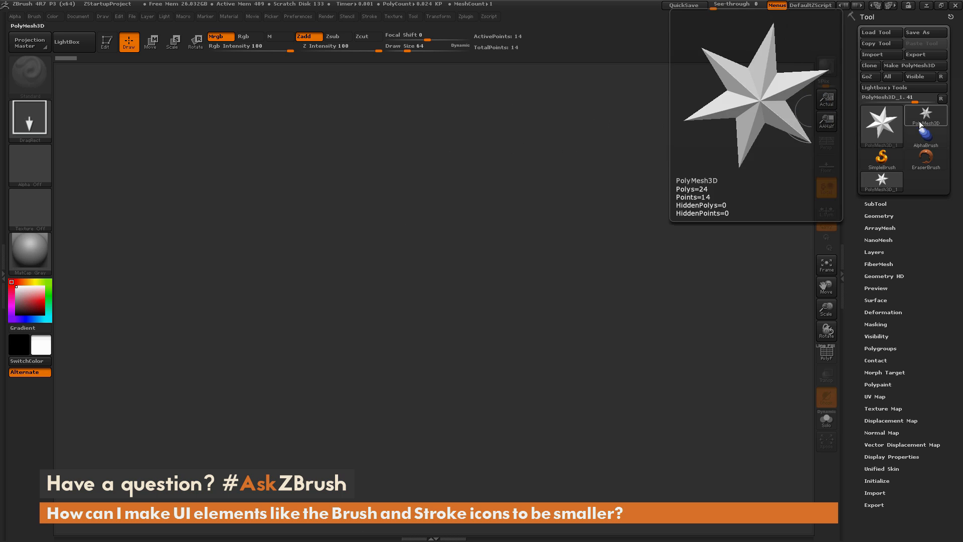
left_click(881, 183)
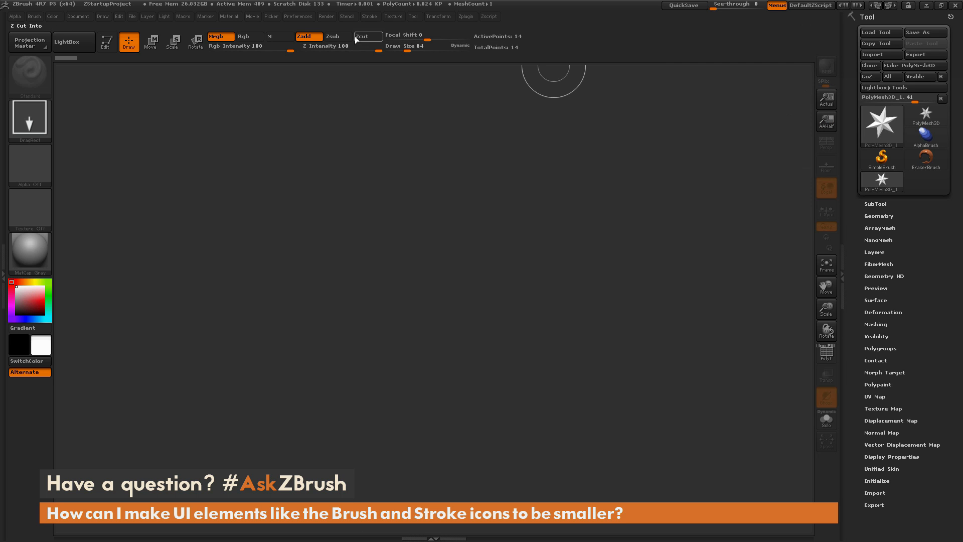
- Turn off Wide Buttons under Preferences > Interface > UI
left_click(298, 17)
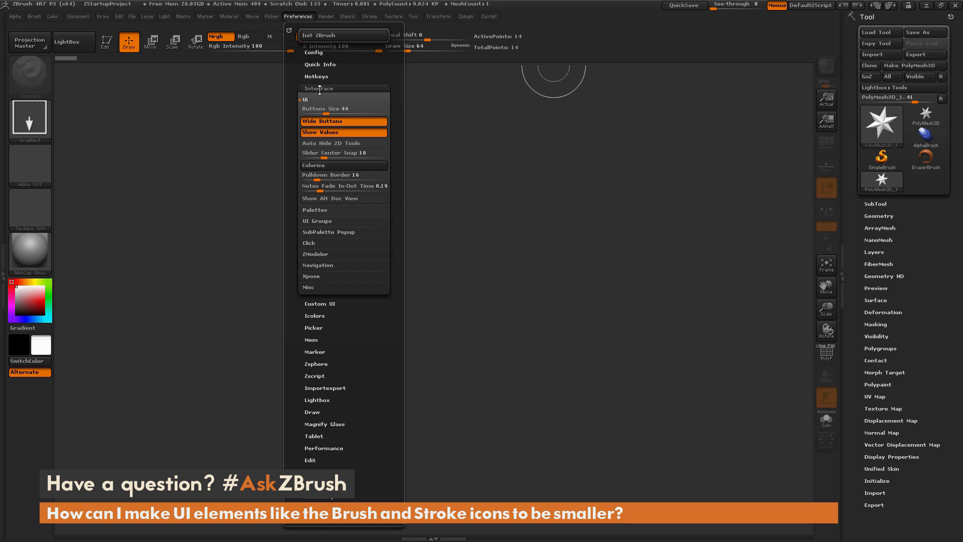
mouse_move(337, 127)
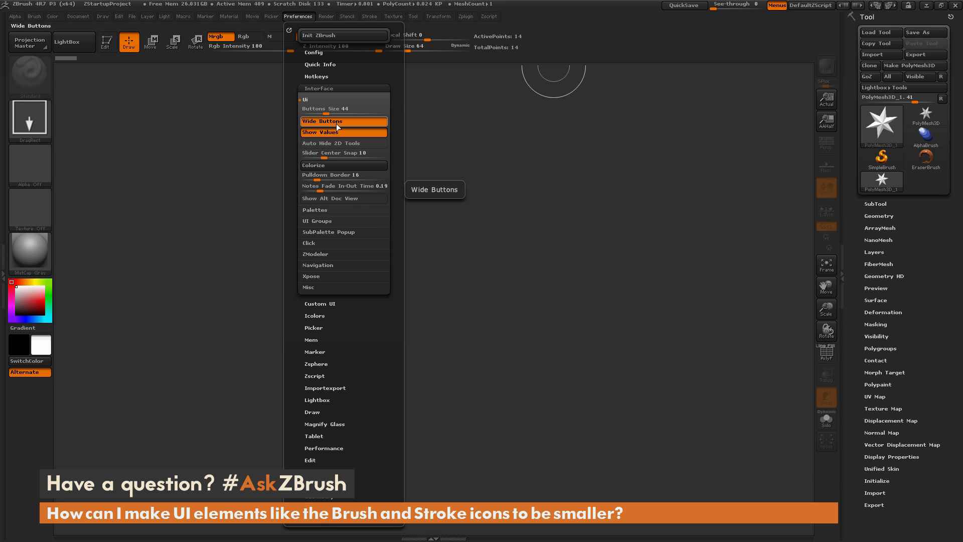
mouse_move(346, 126)
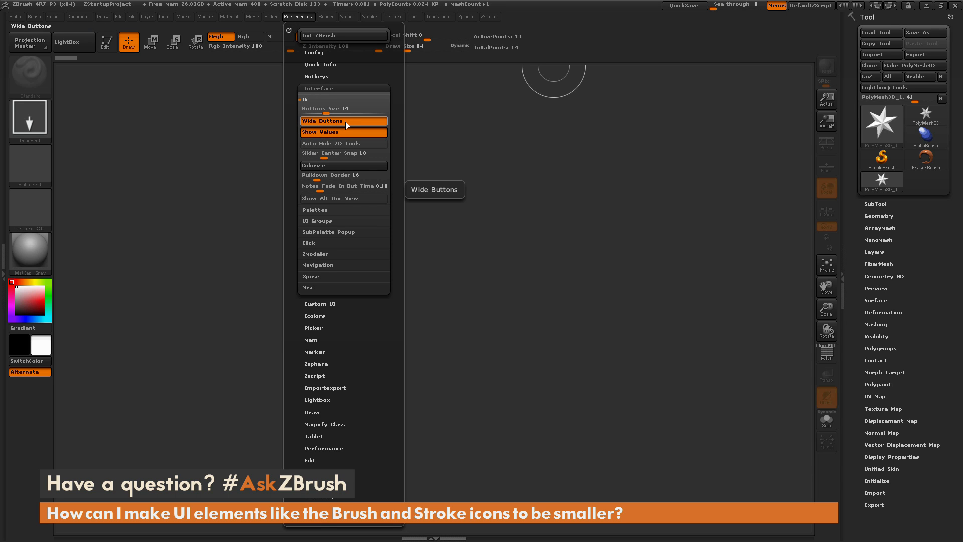
left_click(322, 120)
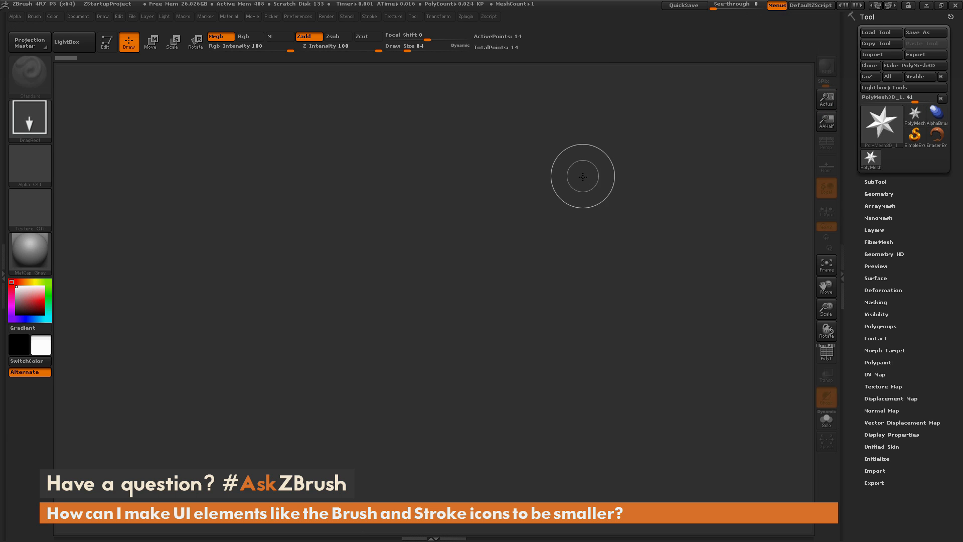
mouse_move(567, 240)
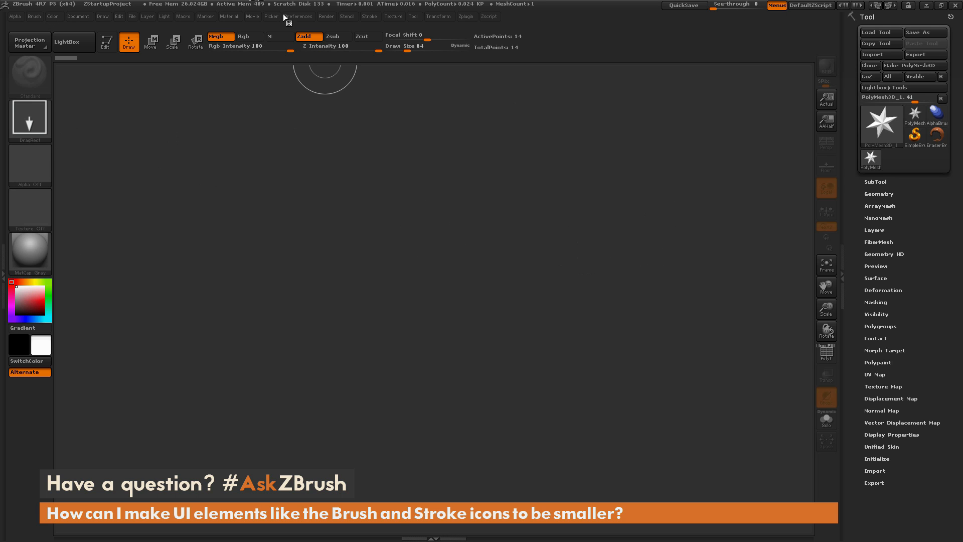
- Turn on Enable Customize in Preferences > Config
left_click(298, 16)
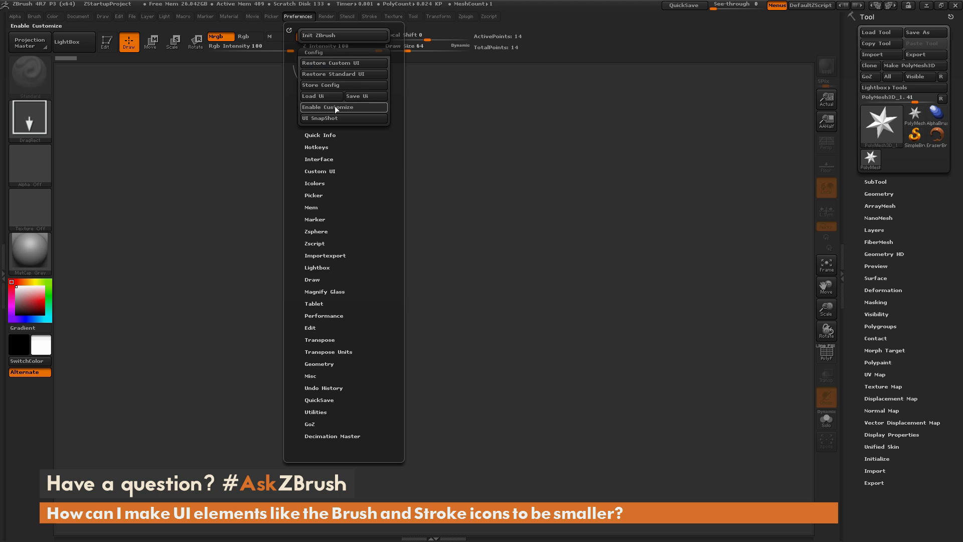
mouse_move(343, 106)
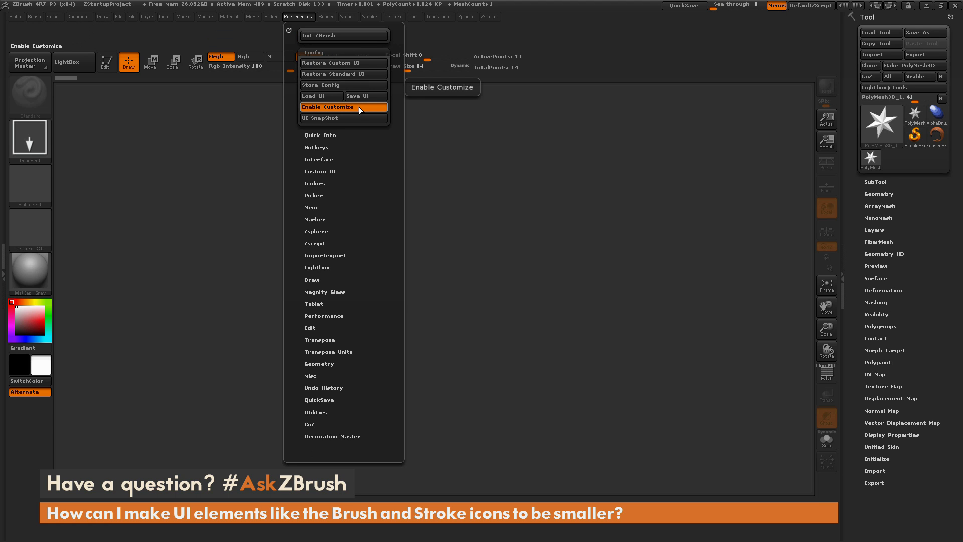
left_click(342, 107)
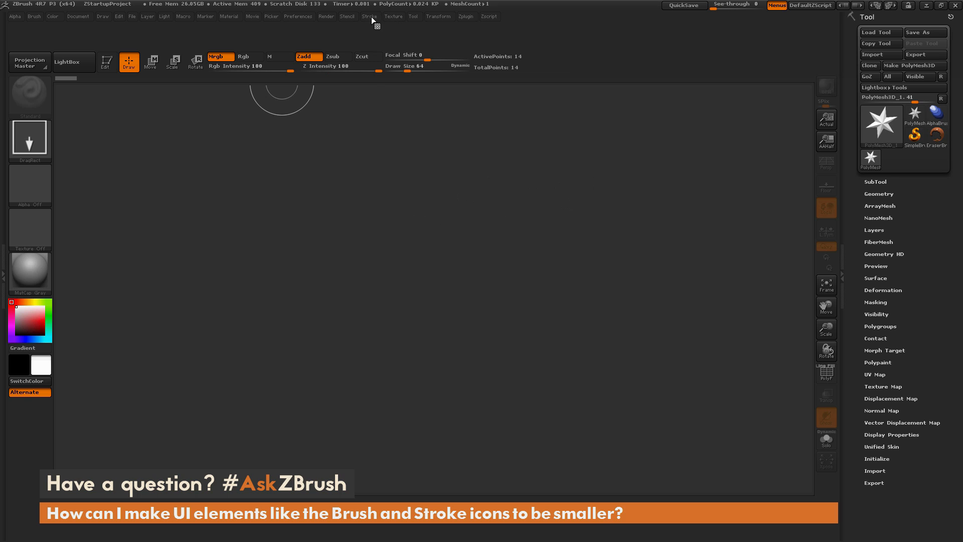
- Drag a copy of the DragRect stroke icon from the Stroke palette onto the top shelf
left_click(369, 16)
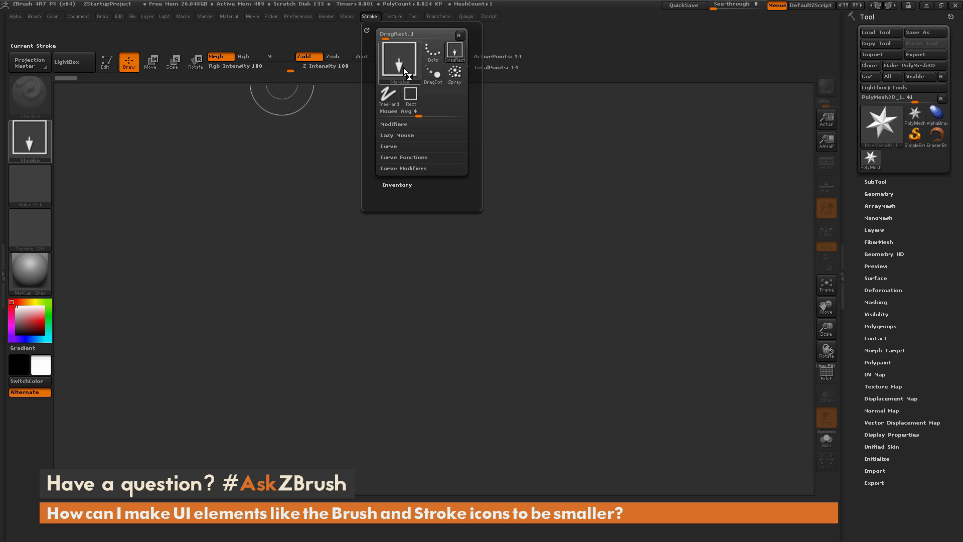
left_click(454, 50)
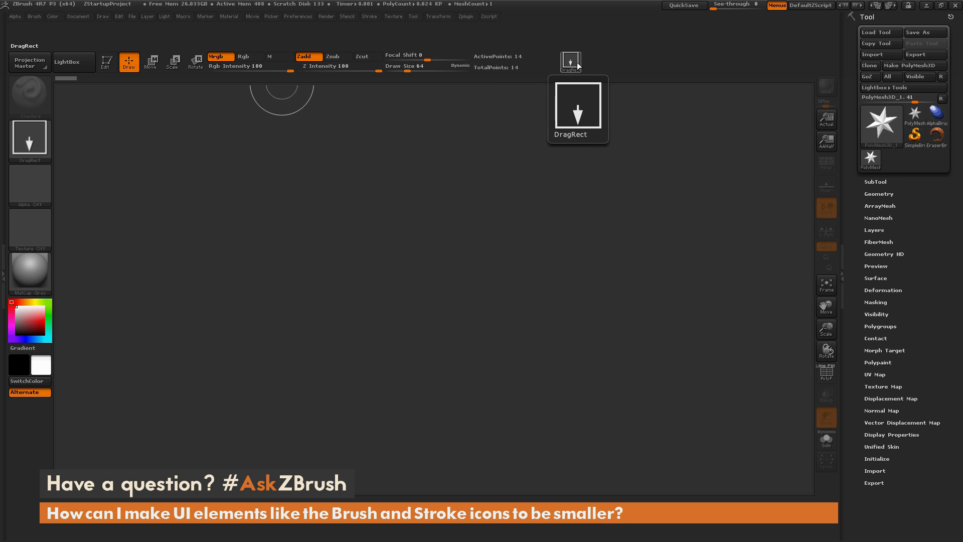
left_click(569, 61)
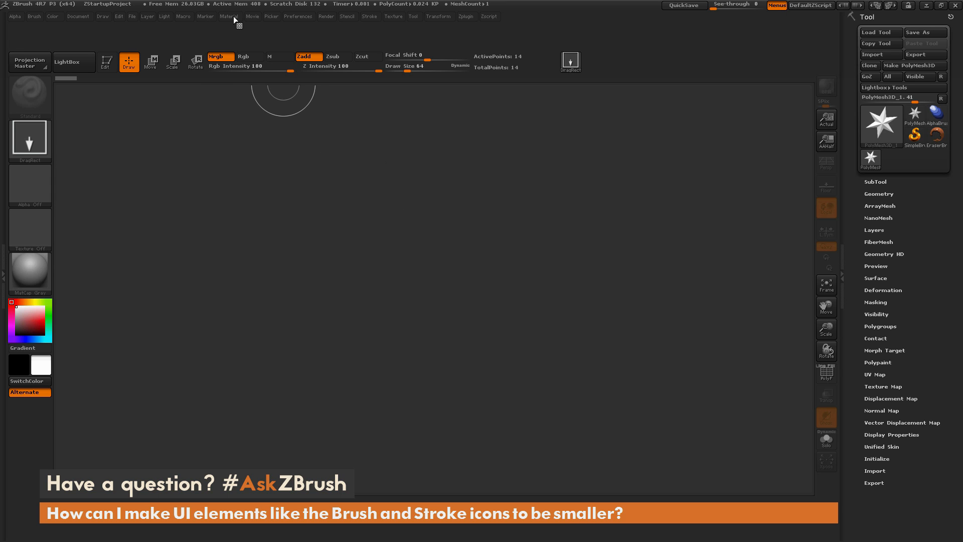
- Add the current MatCap material and Alpha icons to the top shelf beside the stroke button
left_click(228, 16)
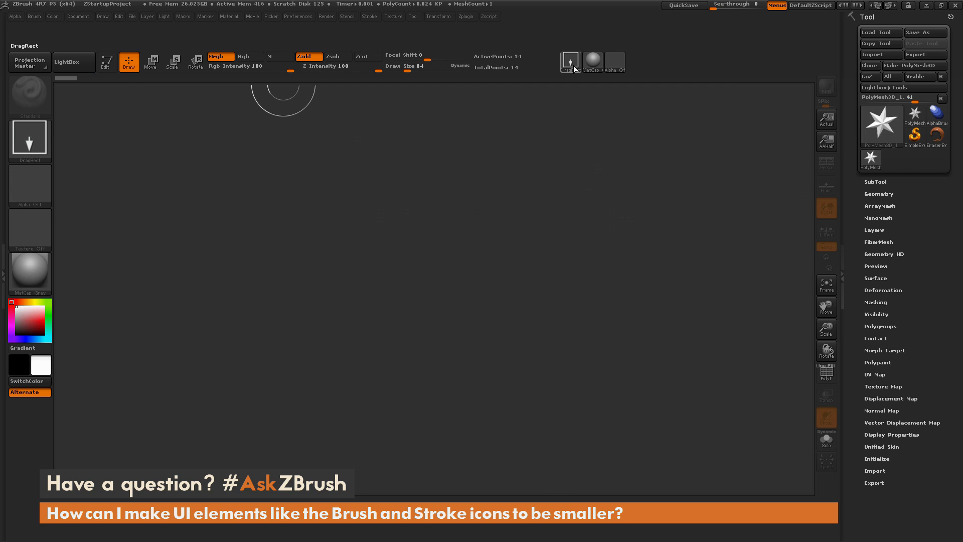
left_click(29, 138)
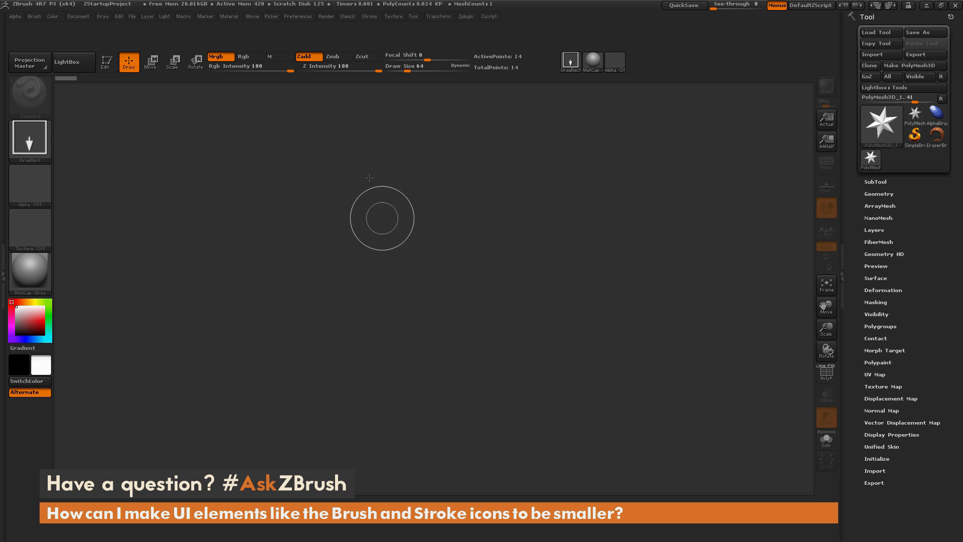
- Reopen Preferences > Interface > UI to confirm Wide Buttons is off
left_click(298, 16)
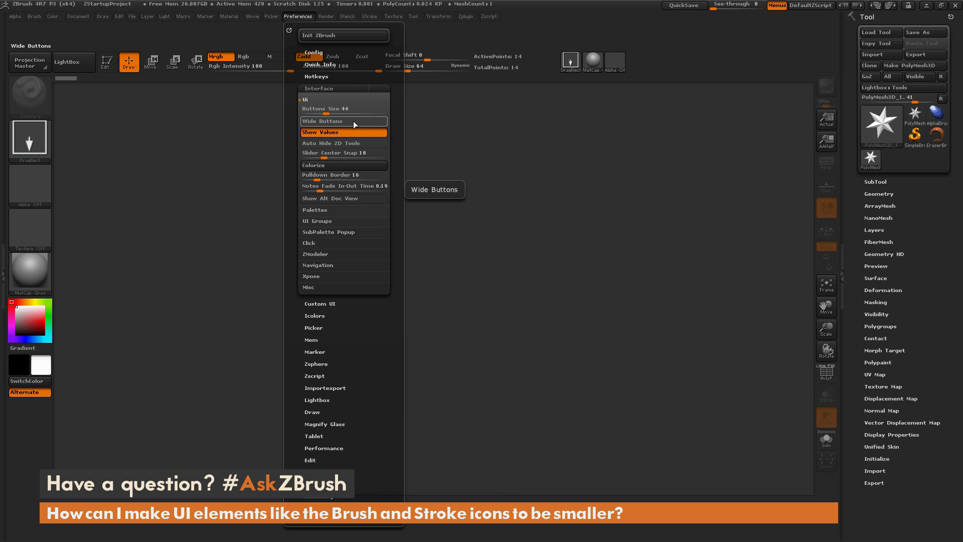
mouse_move(353, 123)
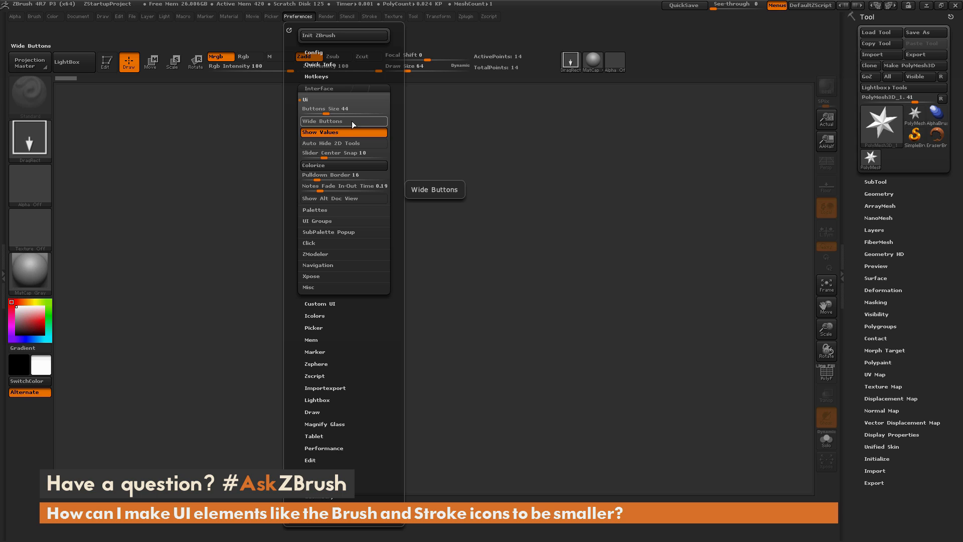